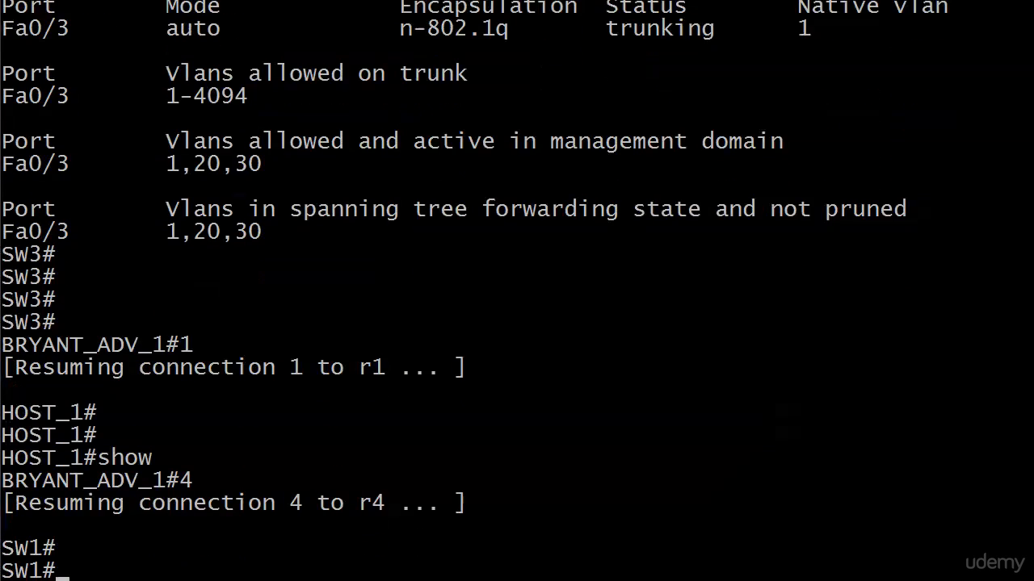
# Run 'show int trunk' and review Fa0/2 and Fa0/3 allowing VLANs 1-4094, with 1,20,30 active
pyautogui.write('show int trunk')
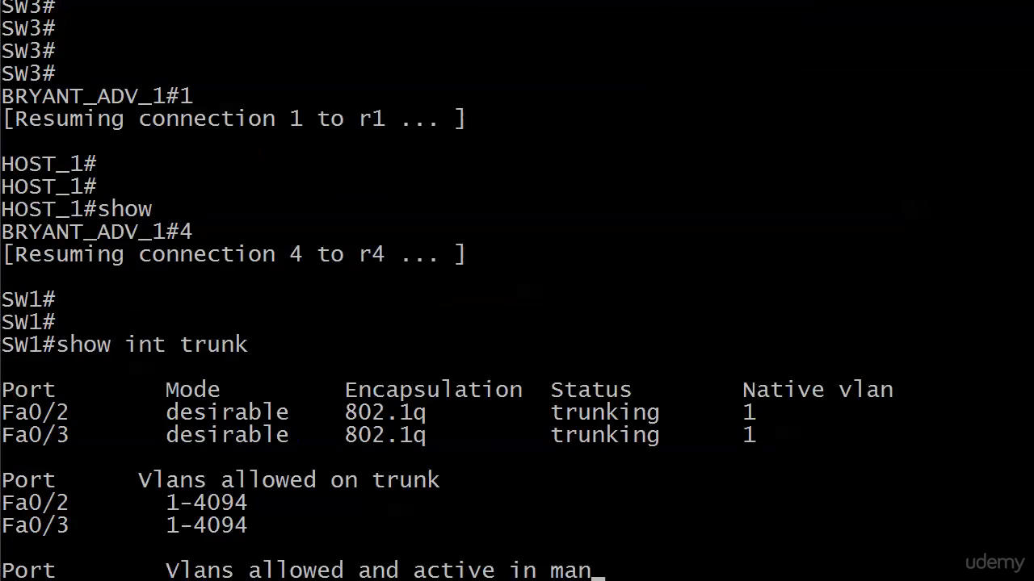
pyautogui.scroll(-3)
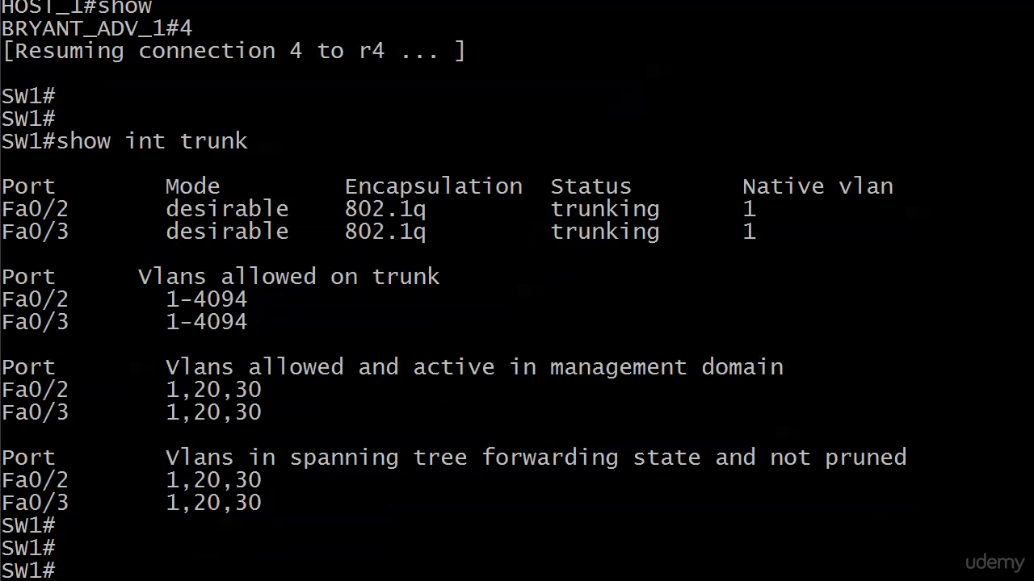
# Run 'show cdp neighbor' to list SW2 on Fa0/2, SW3 on Fa0/3, HOST_2 on Fa0/1
pyautogui.write('show cdp neighbor')
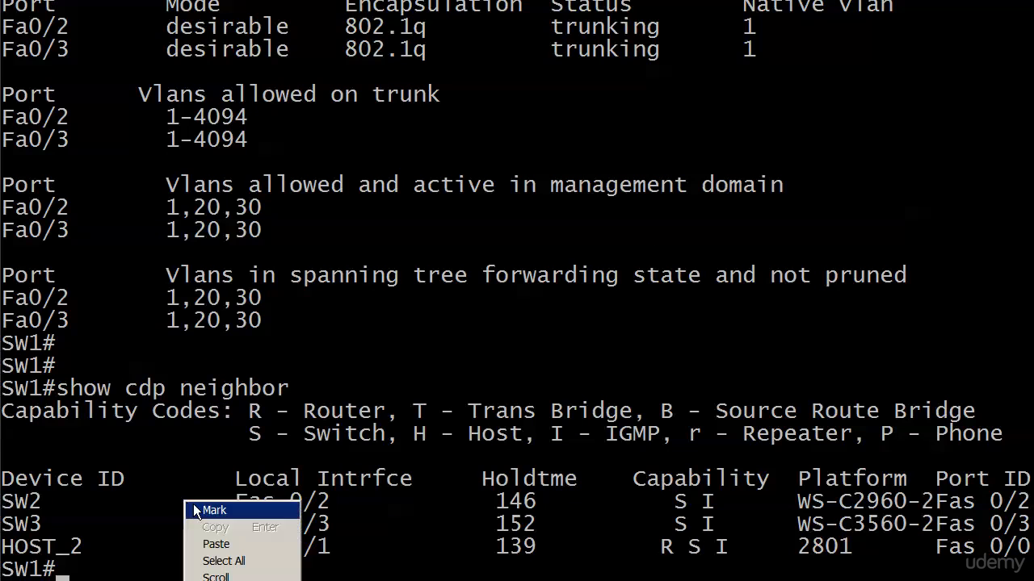
pyautogui.click(214, 510)
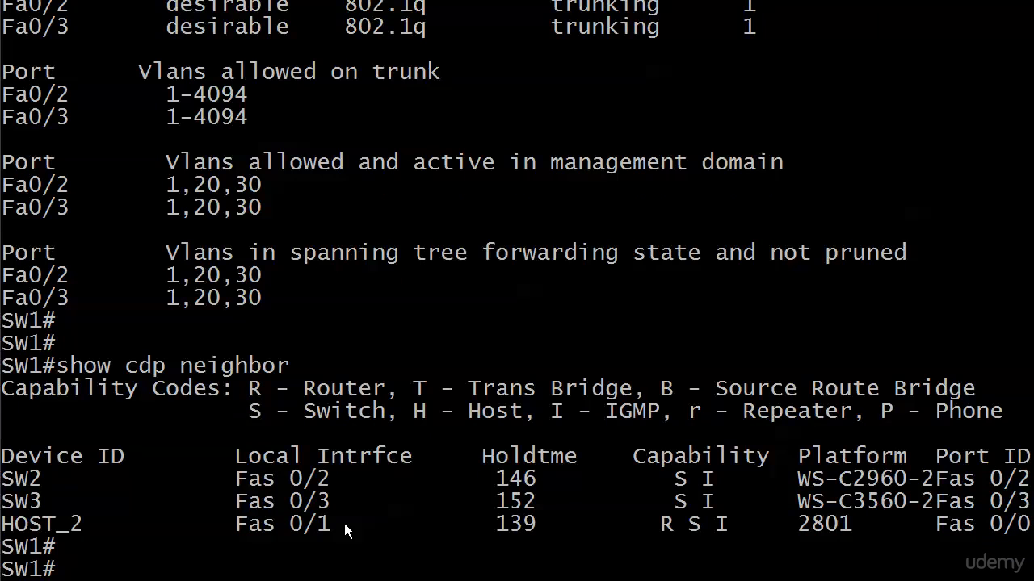
# Enter configuration for interface Fa0/2 and query 'switchport trunk allowed vlan ?' options
pyautogui.write('conf t')
pyautogui.write('int')
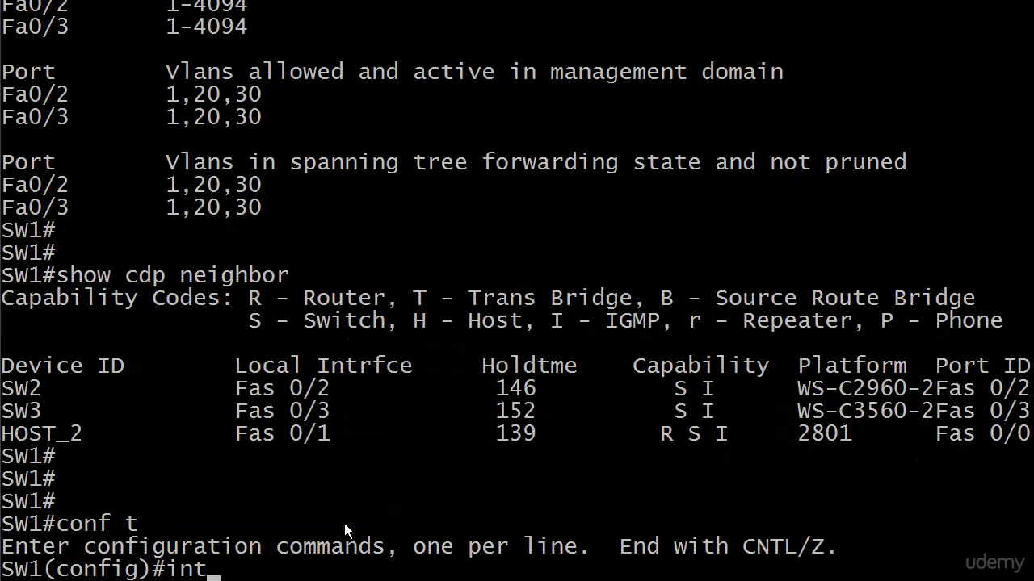
pyautogui.write('f')
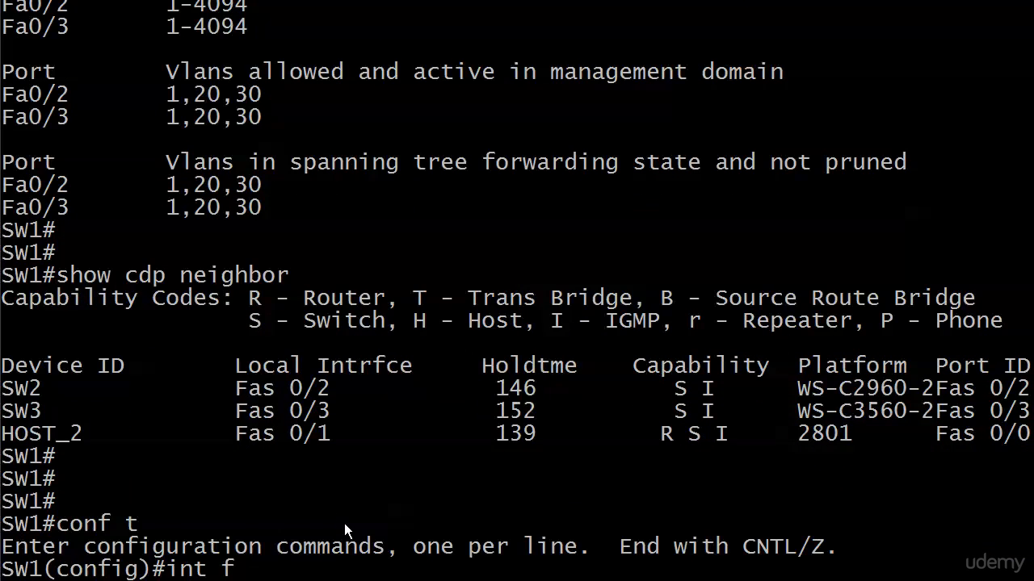
pyautogui.press('Enter')
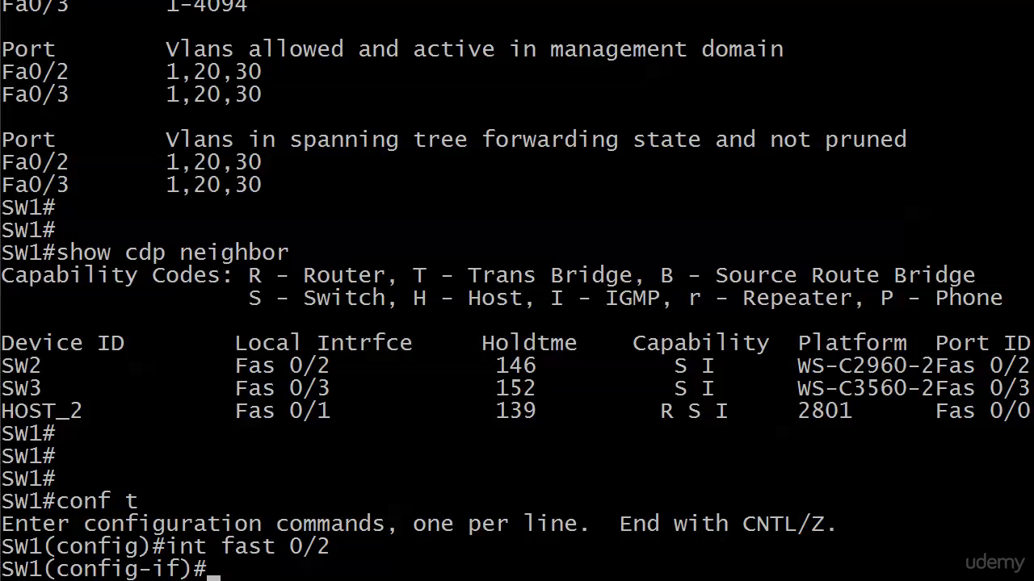
pyautogui.write('switchport')
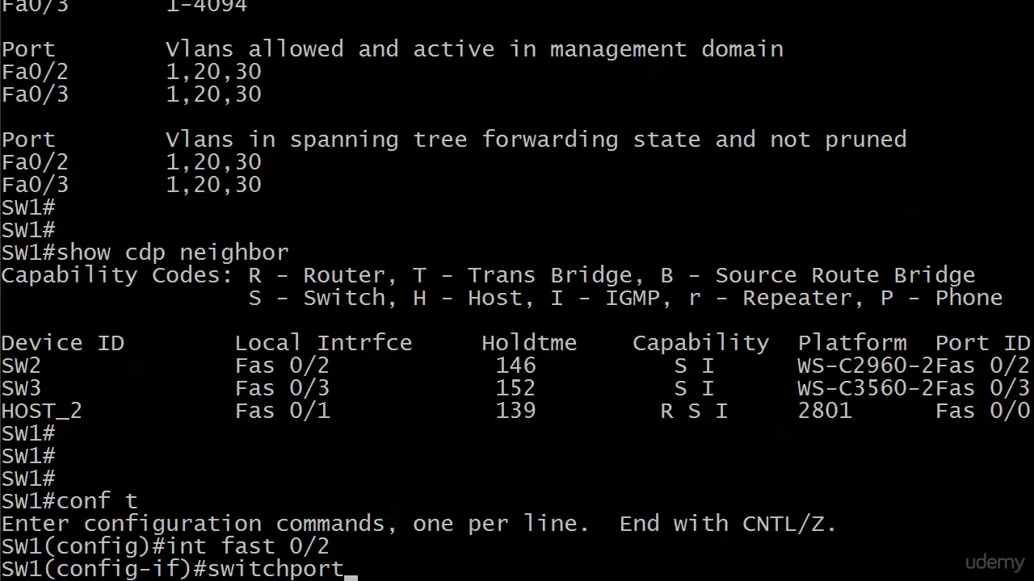
pyautogui.write('trunk allowed ?')
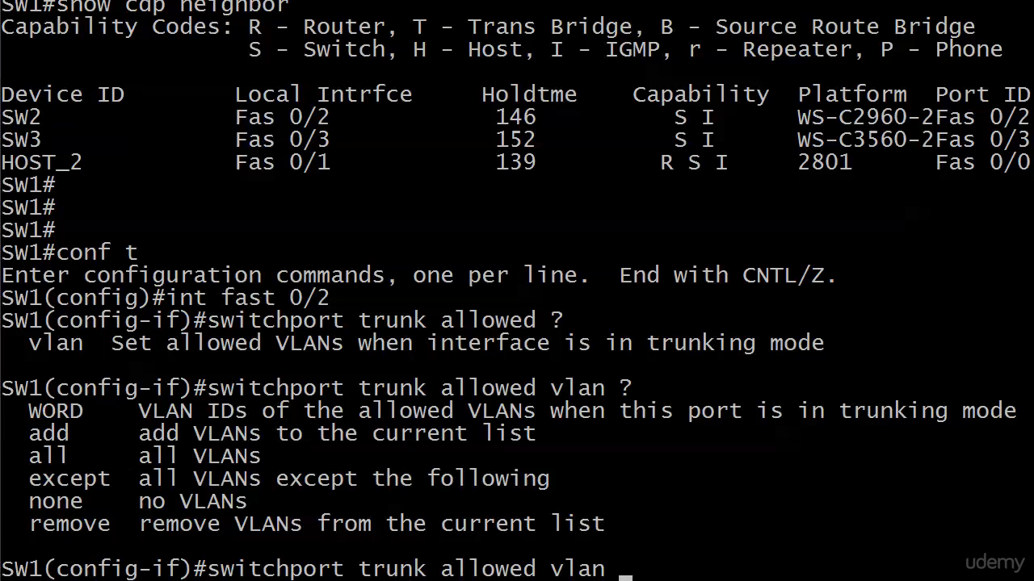
# Exclude VLAN 30 on Fa0/2 and VLAN 20 on Fa0/3 with 'allowed vlan except', then exit
pyautogui.write('except 30')
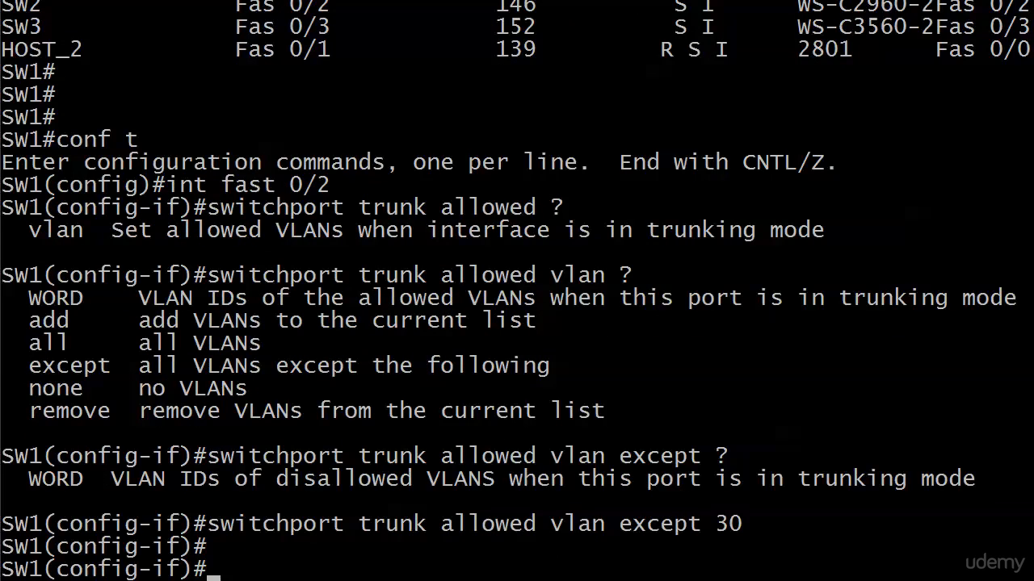
pyautogui.write('int fast 0/3')
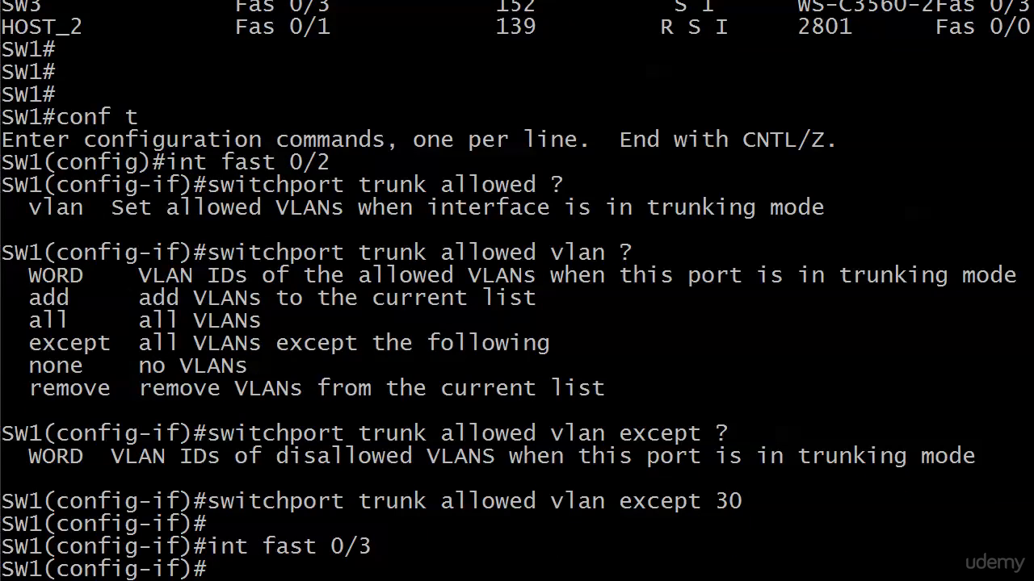
pyautogui.write('switchport')
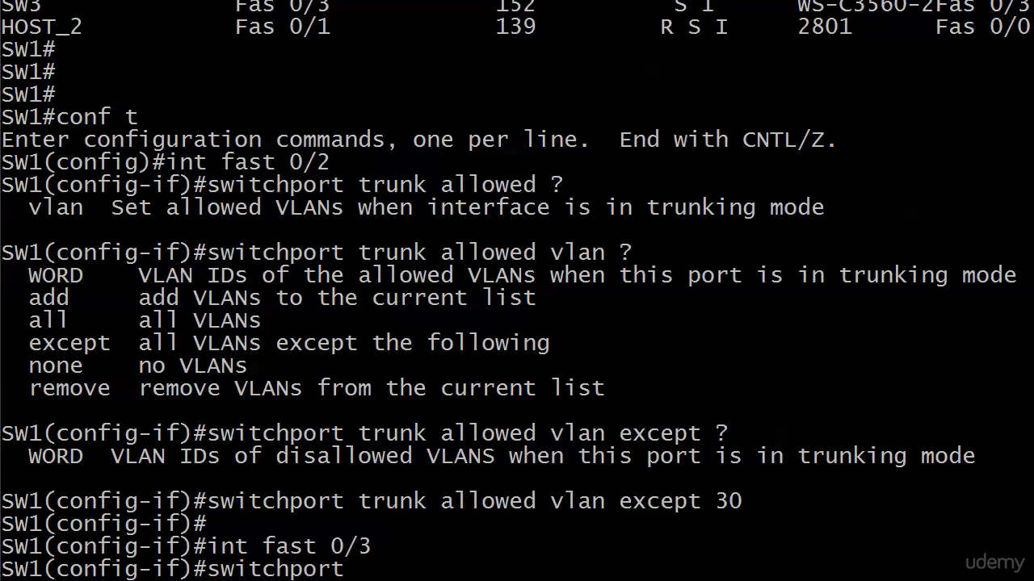
pyautogui.write('trunk allowed vlan')
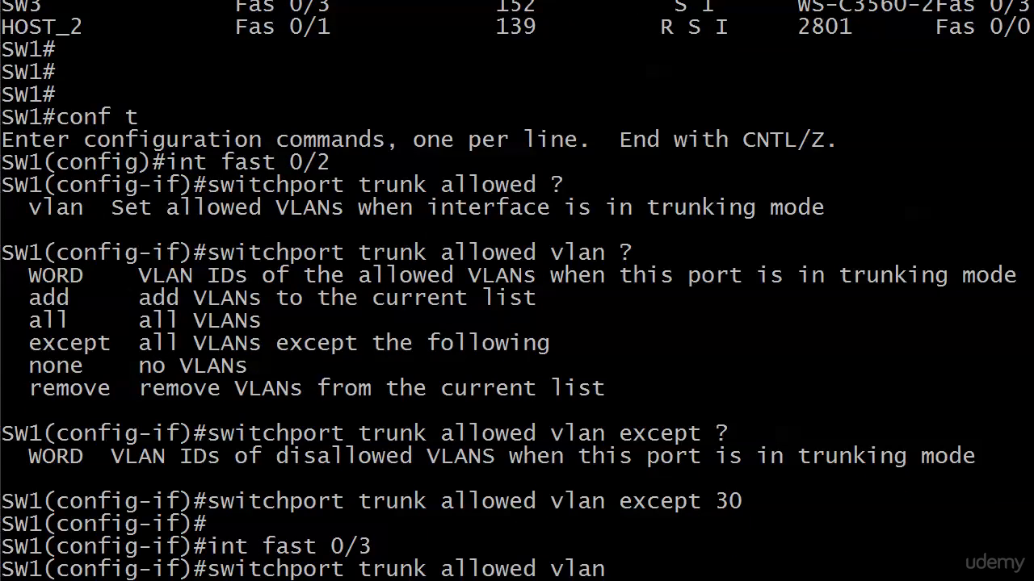
pyautogui.write('except 20')
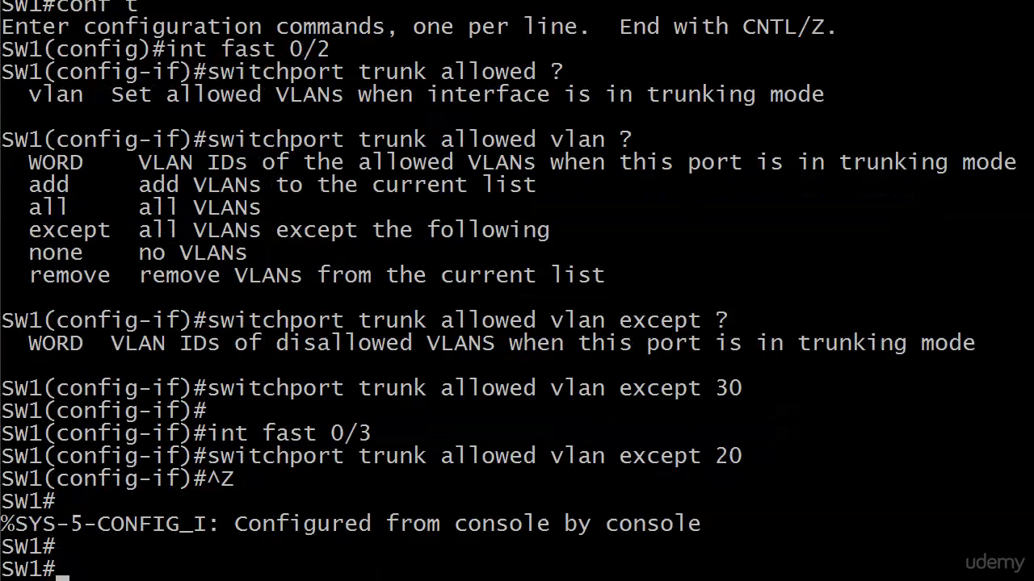
# Run 'show int trunk' to confirm Fa0/2 allows 1-29,31-4094 and Fa0/3 allows 1-19,21-4094
pyautogui.write('show int trunk')
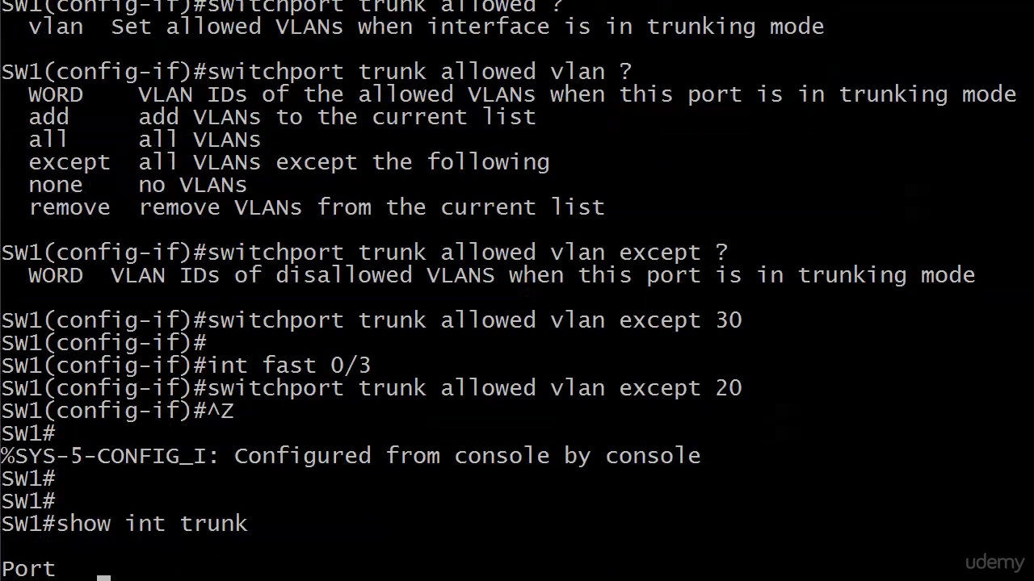
pyautogui.press('Return')
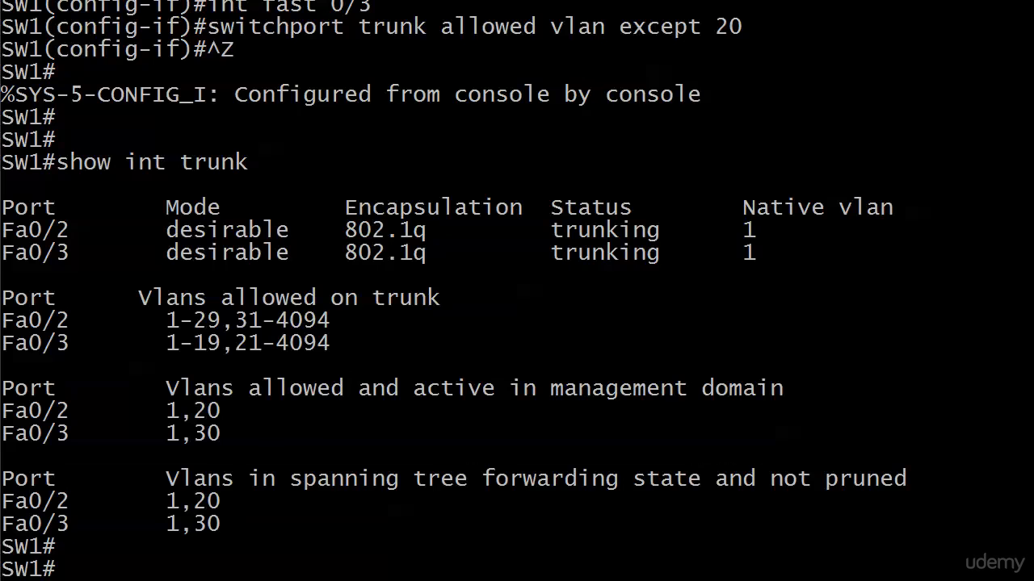
# Set 'switchport trunk allowed vlan all' on range Fa0/2-3, exit, and verify with 'show int trunk'
pyautogui.write('conf t')
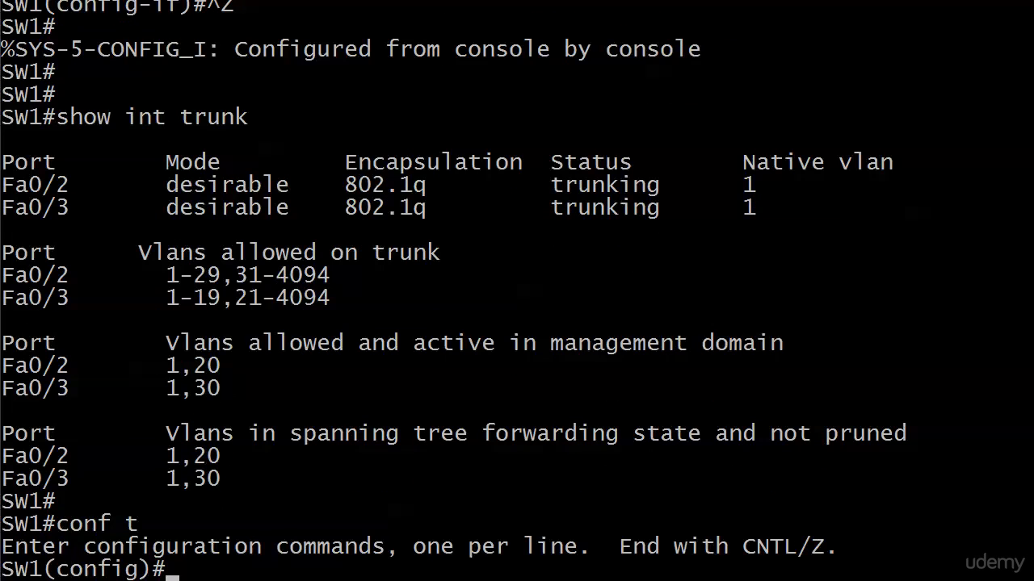
pyautogui.write('int')
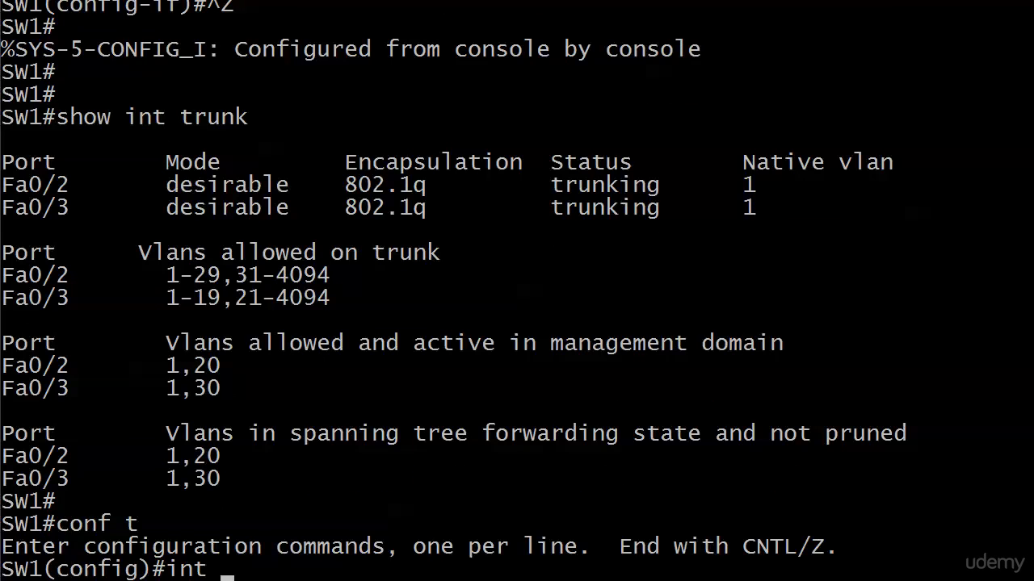
pyautogui.write('range fast 0/2 - 3')
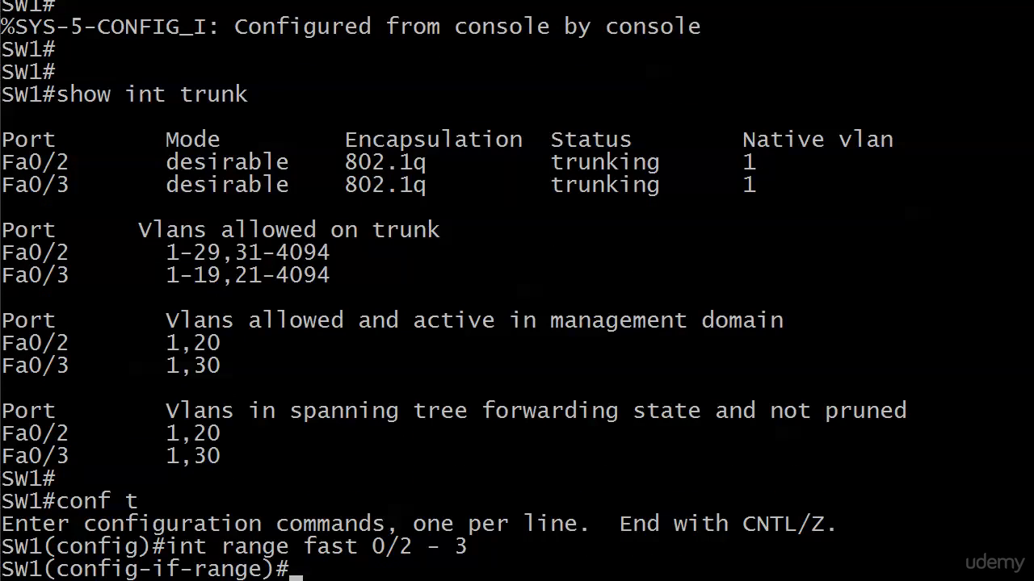
pyautogui.write('switchport trunk allowed vlan except 20')
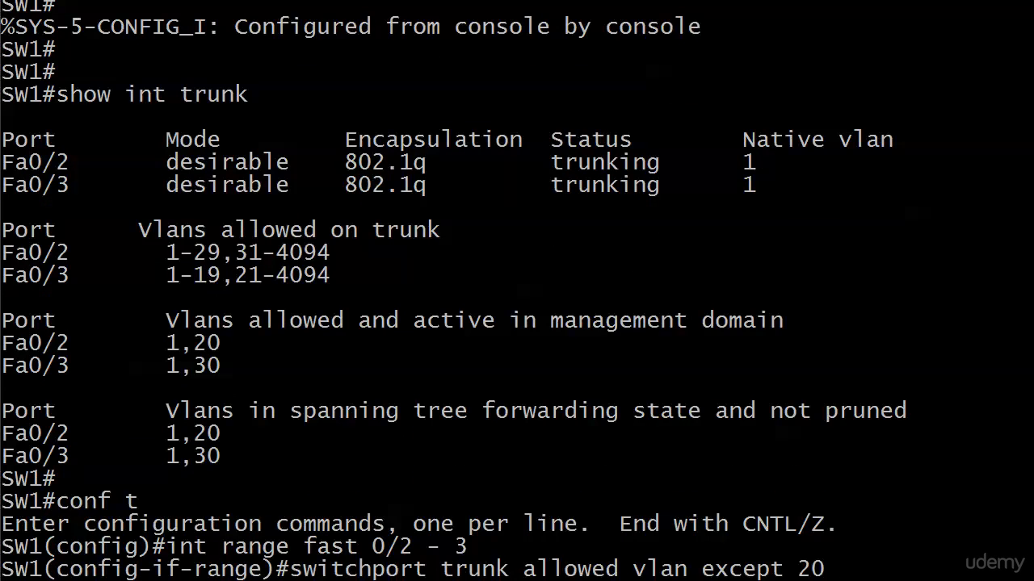
pyautogui.press('BackSpace')
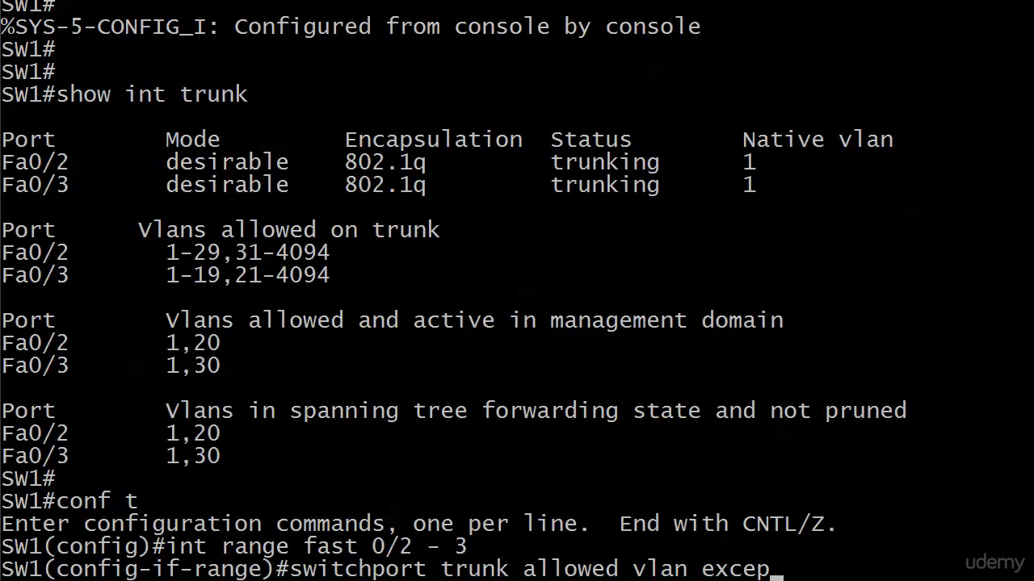
pyautogui.write('?')
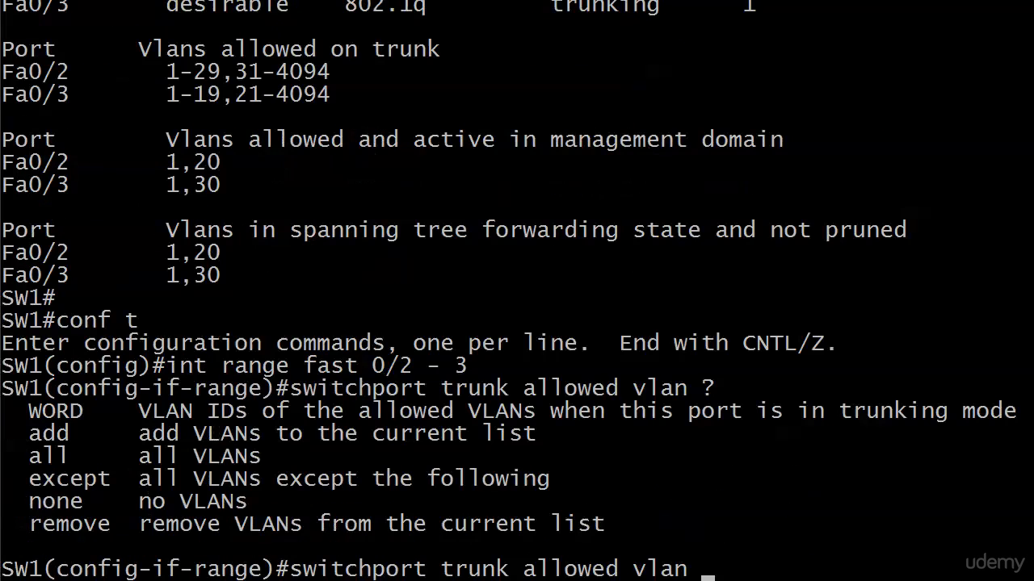
pyautogui.write('a')
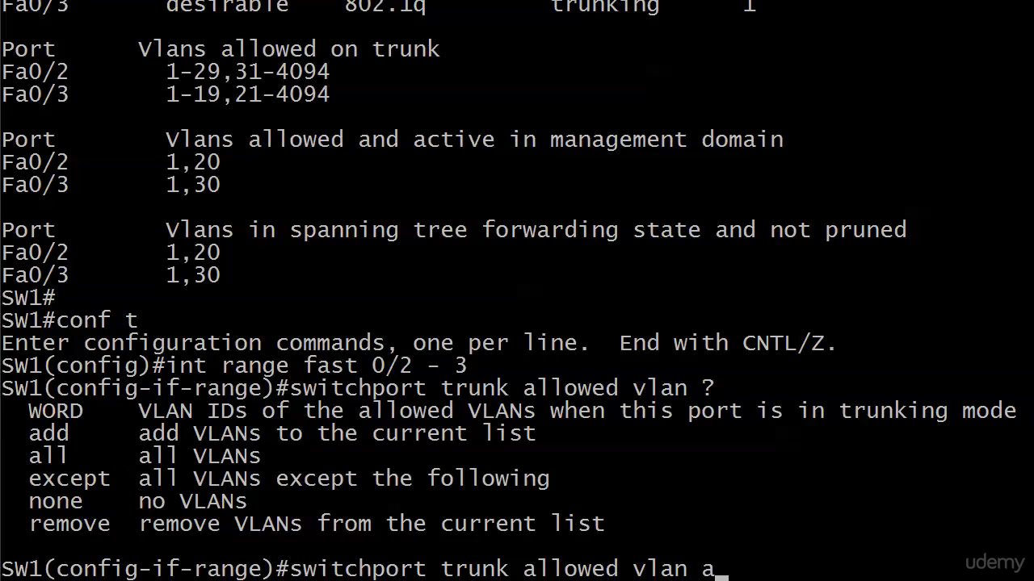
pyautogui.write('ll ?')
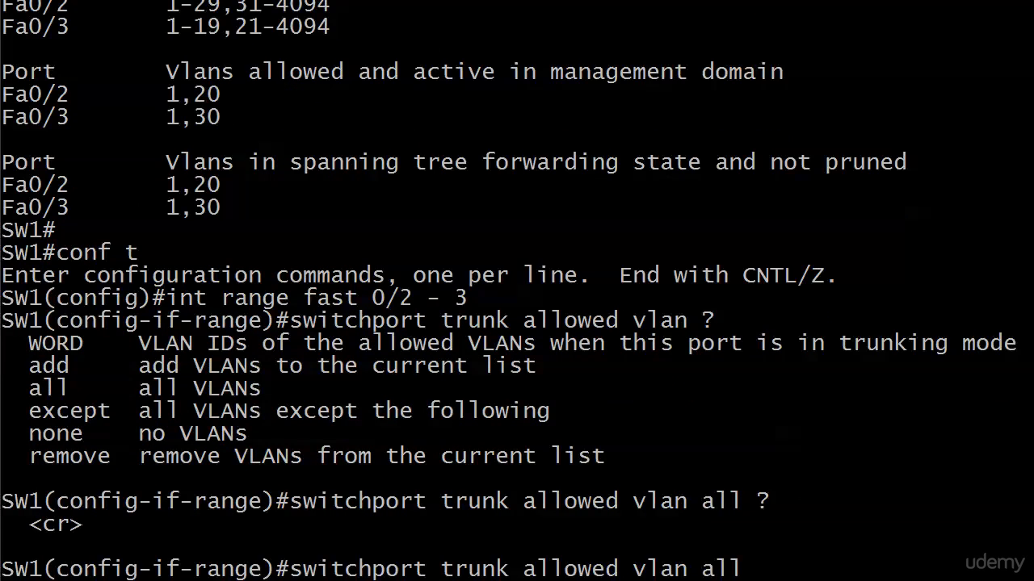
pyautogui.press('ctrl+z')
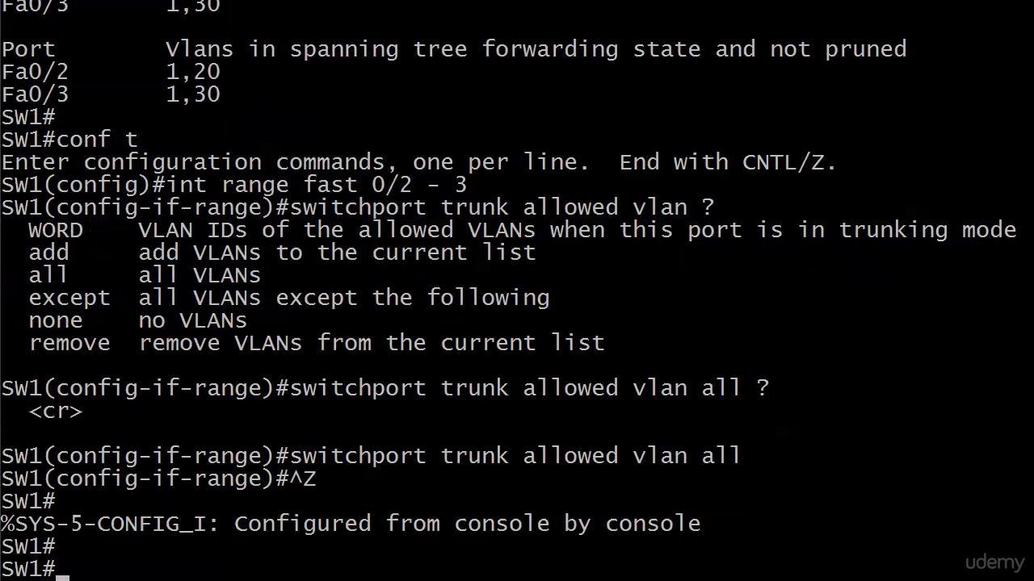
pyautogui.write('show int trunk')
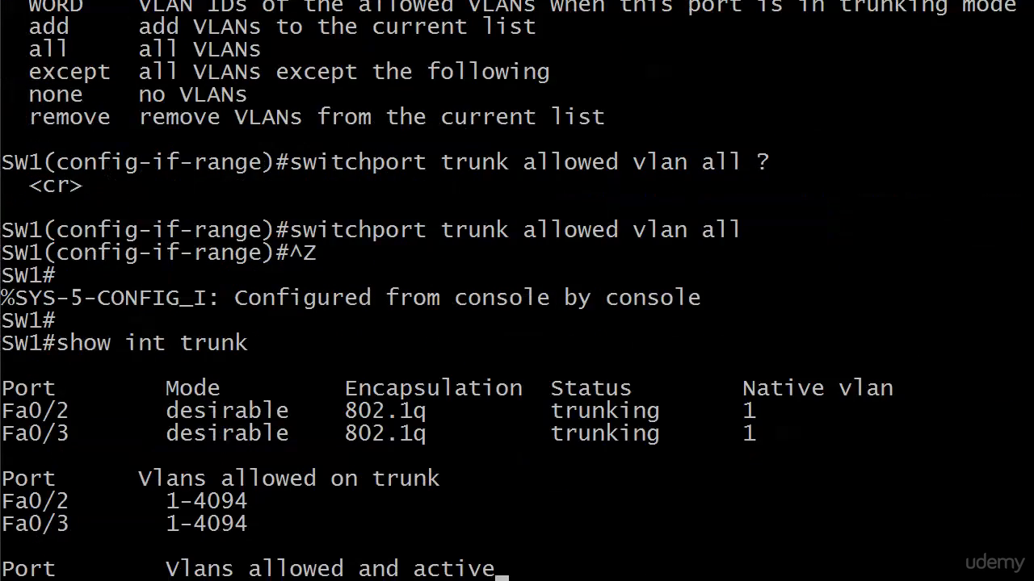
pyautogui.scroll(-3)
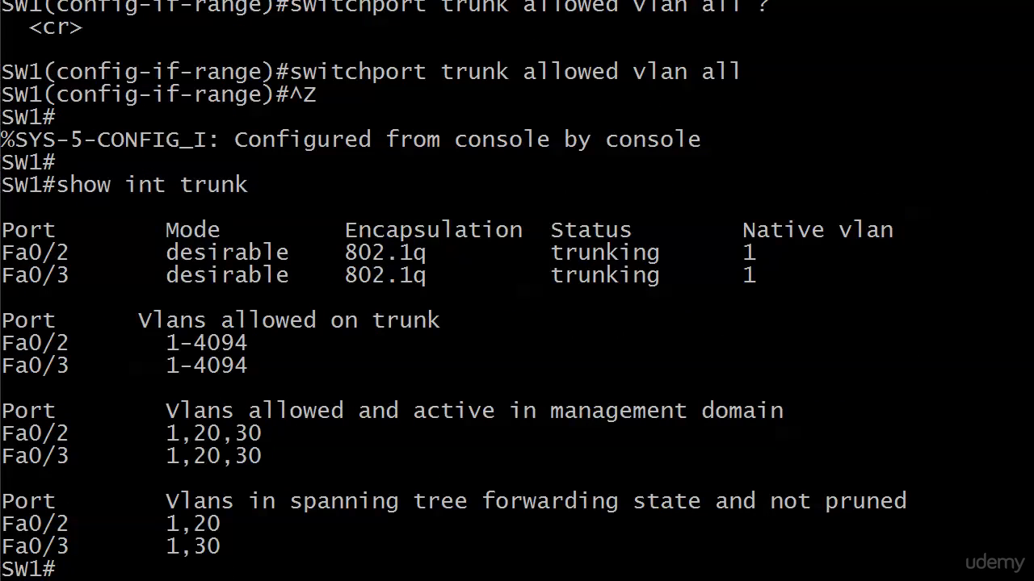